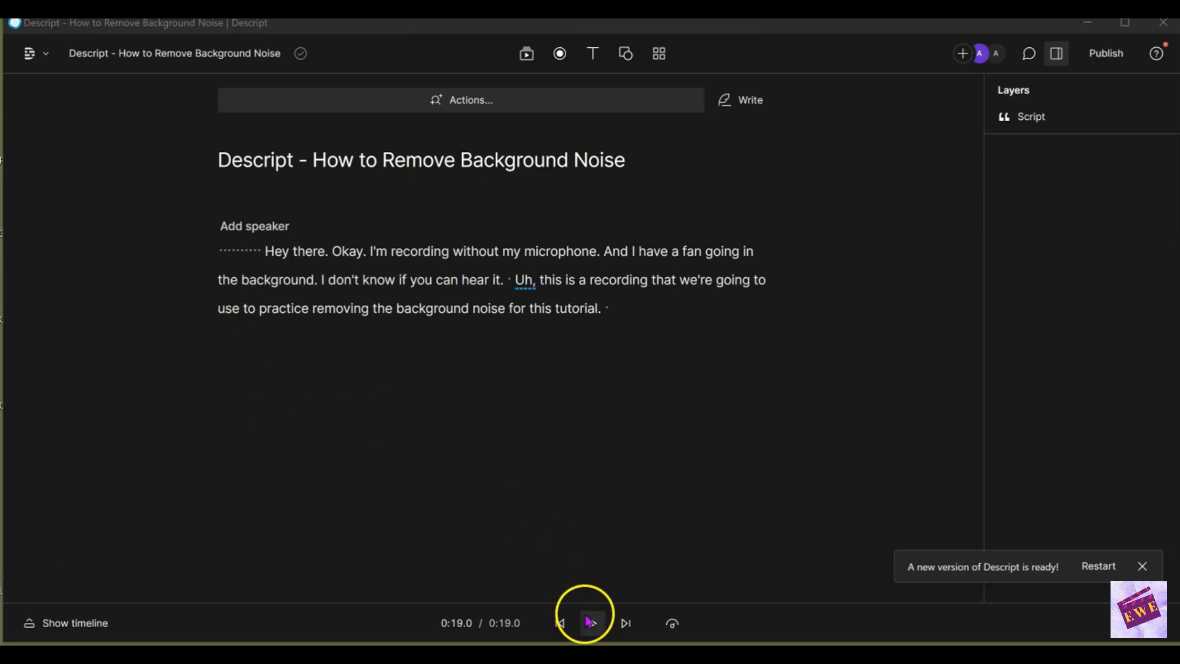
Play the recording to hear the fan noise, then switch on Studio Sound for the script
click(591, 623)
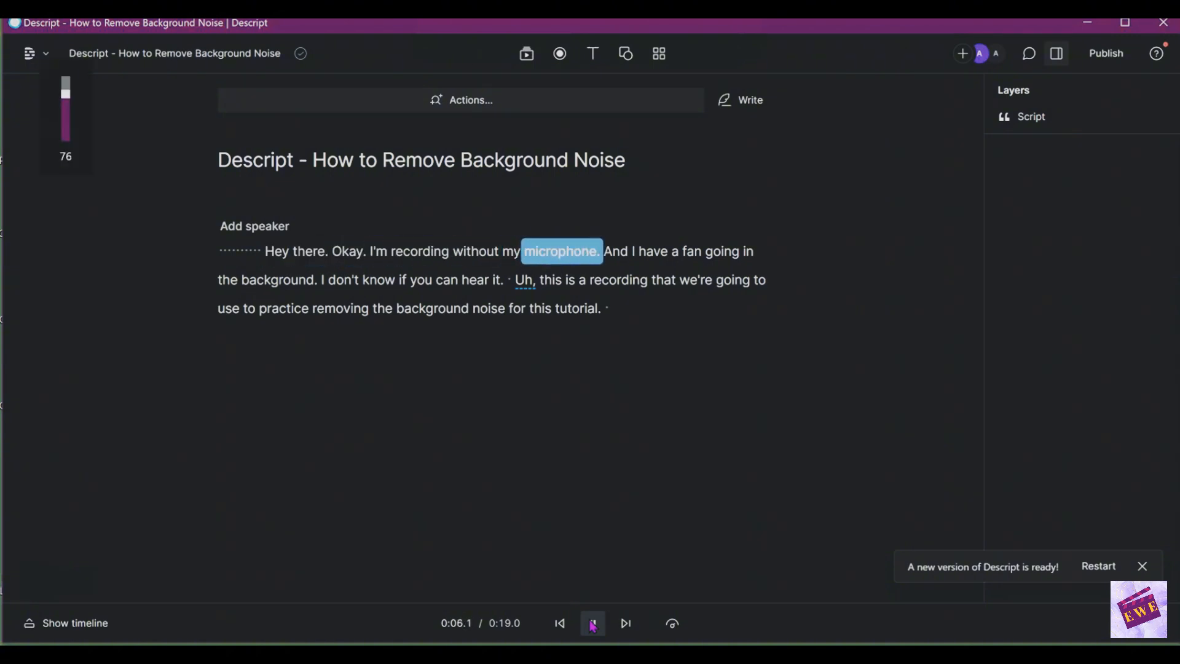
click(593, 623)
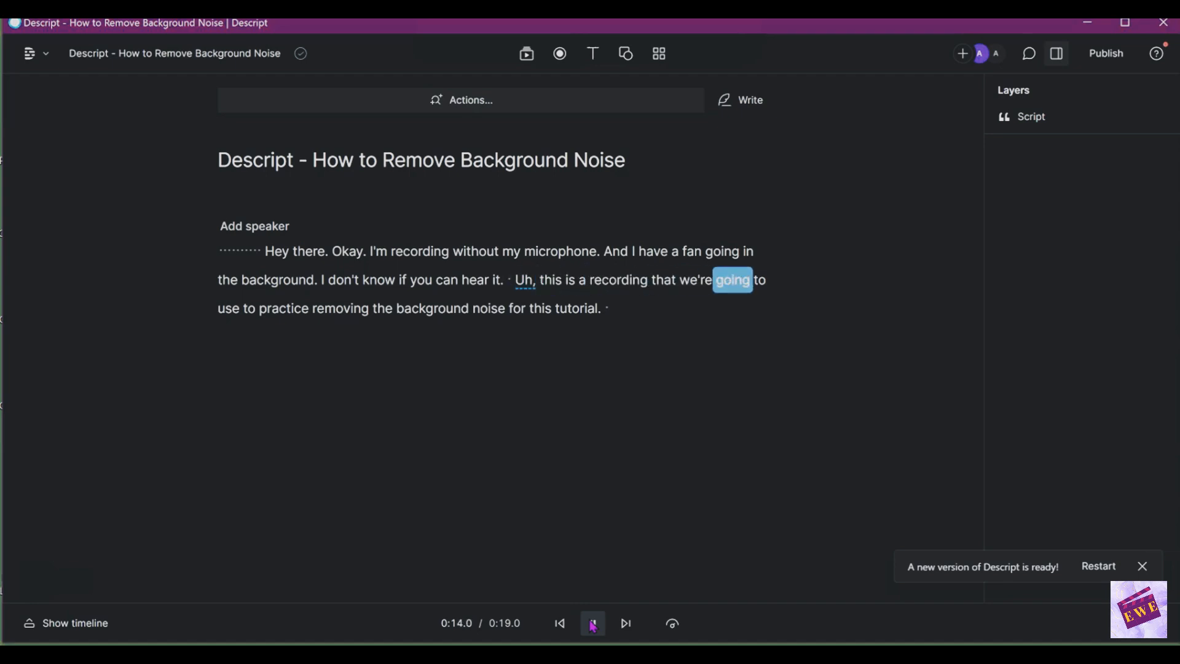
click(592, 623)
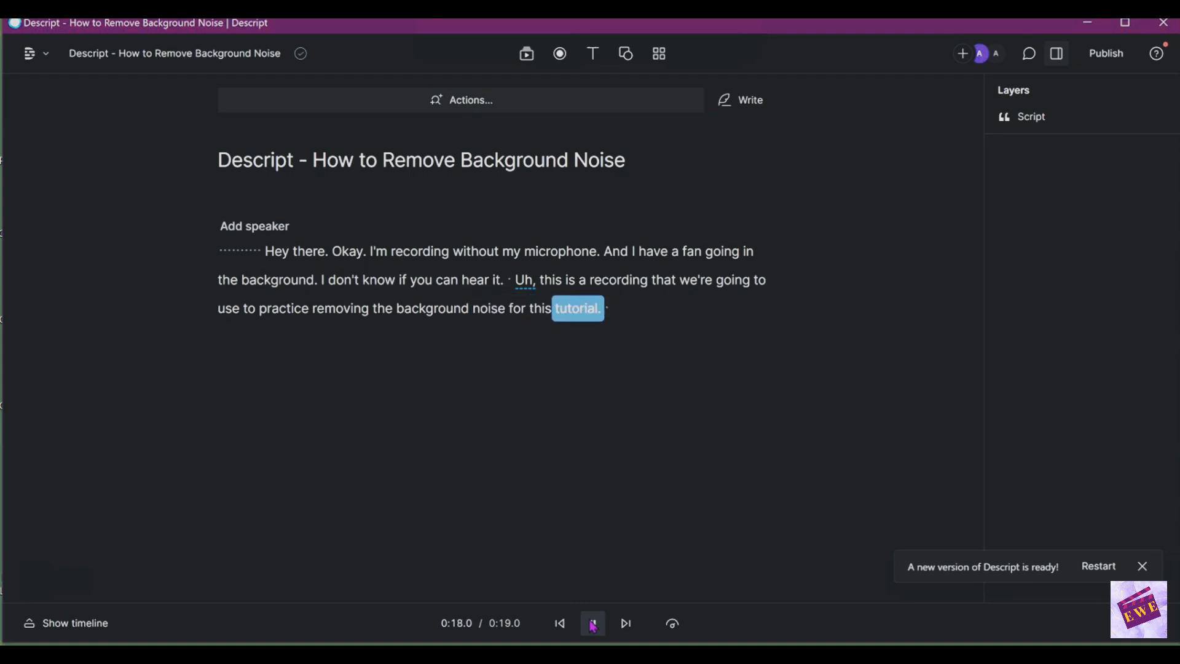
click(592, 622)
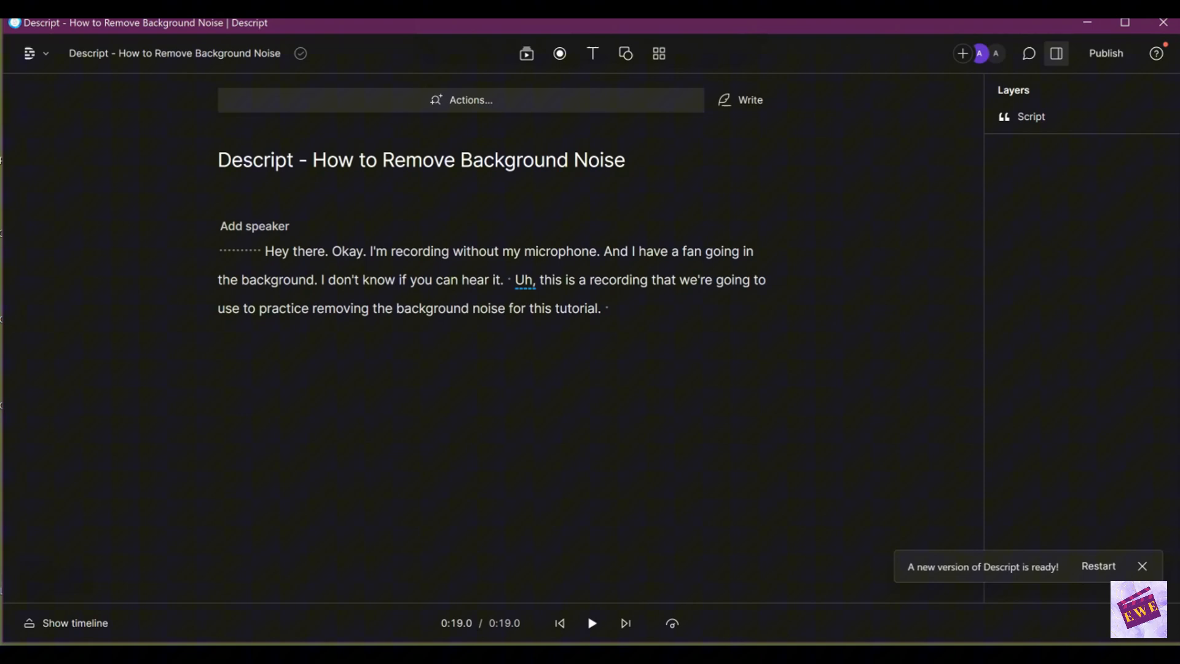
click(1142, 566)
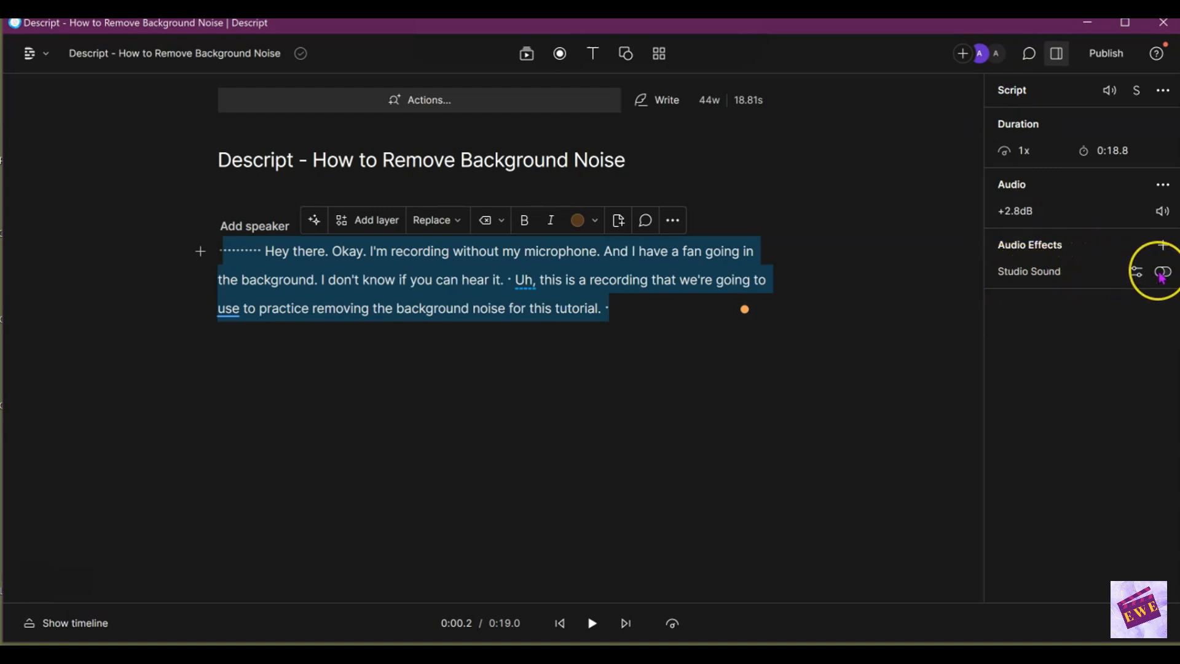
click(1162, 272)
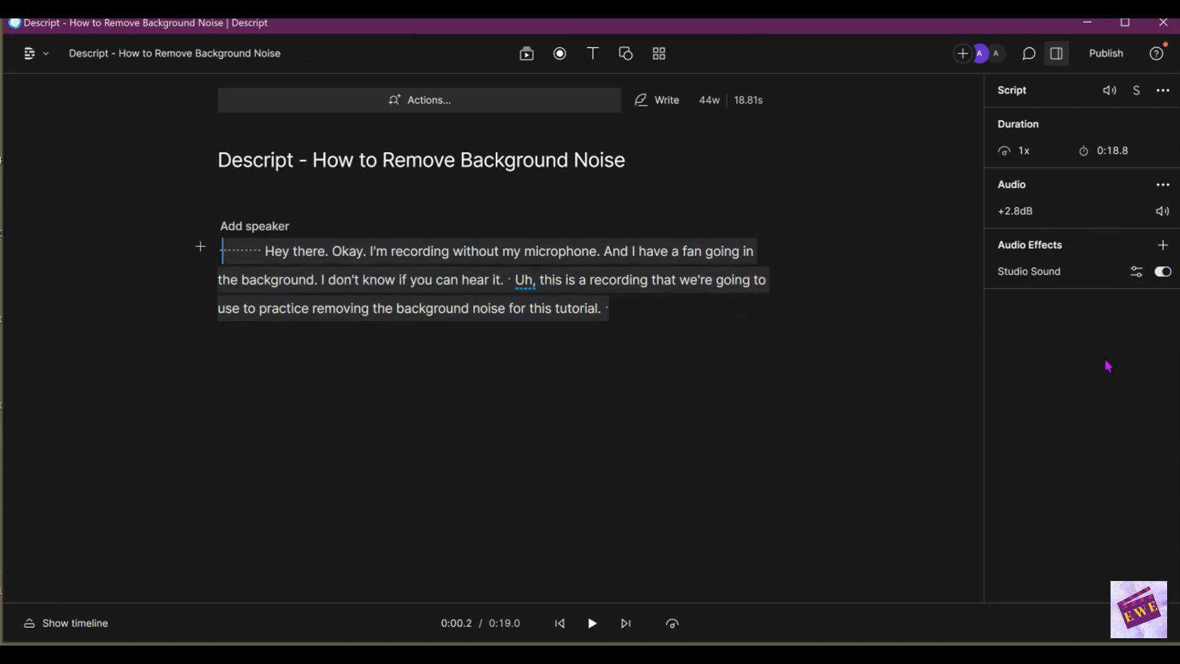
Replay the recording from the start to hear the audio cleaned by Studio Sound
click(1162, 271)
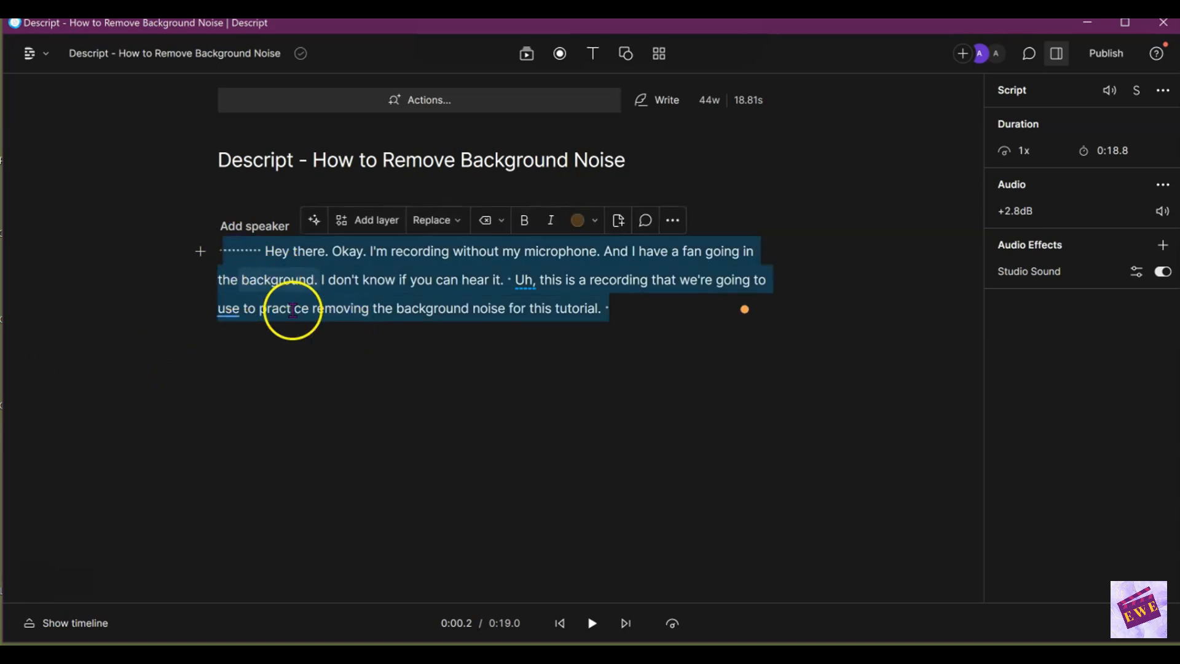
mouse_move(591, 622)
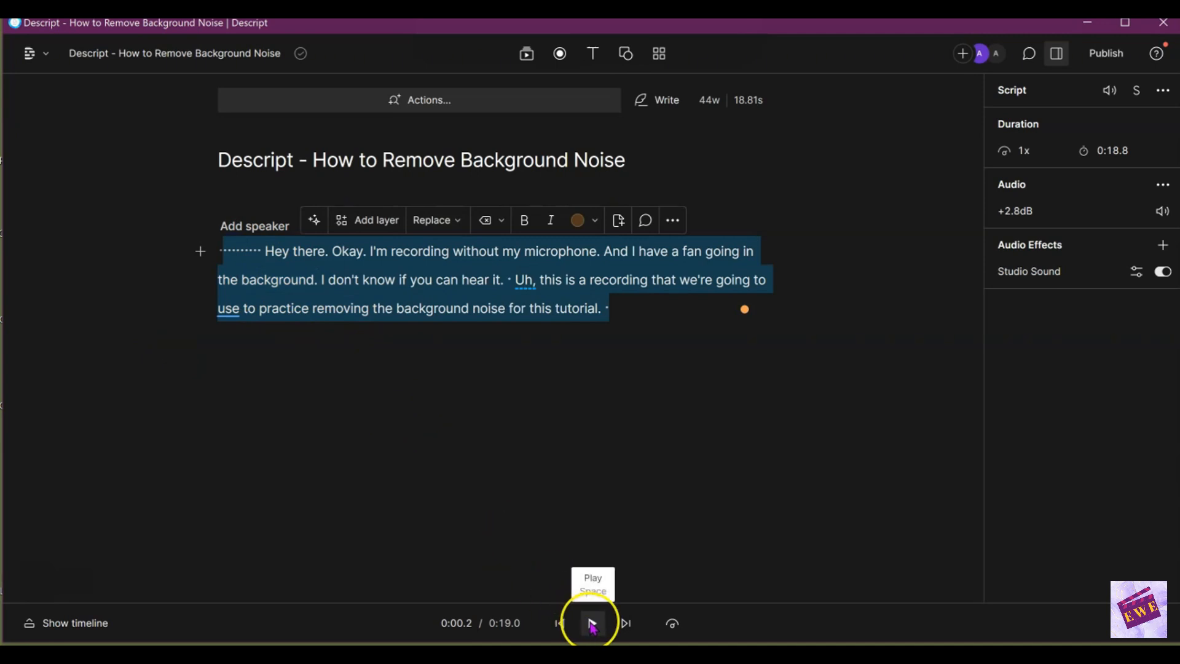
click(592, 623)
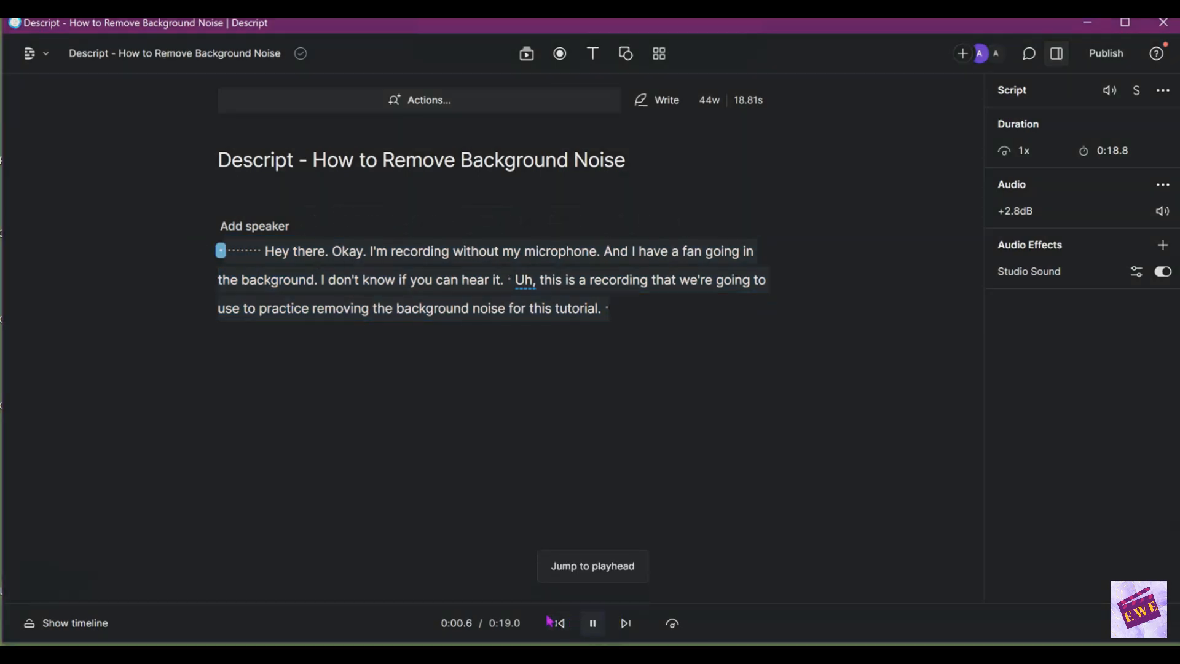